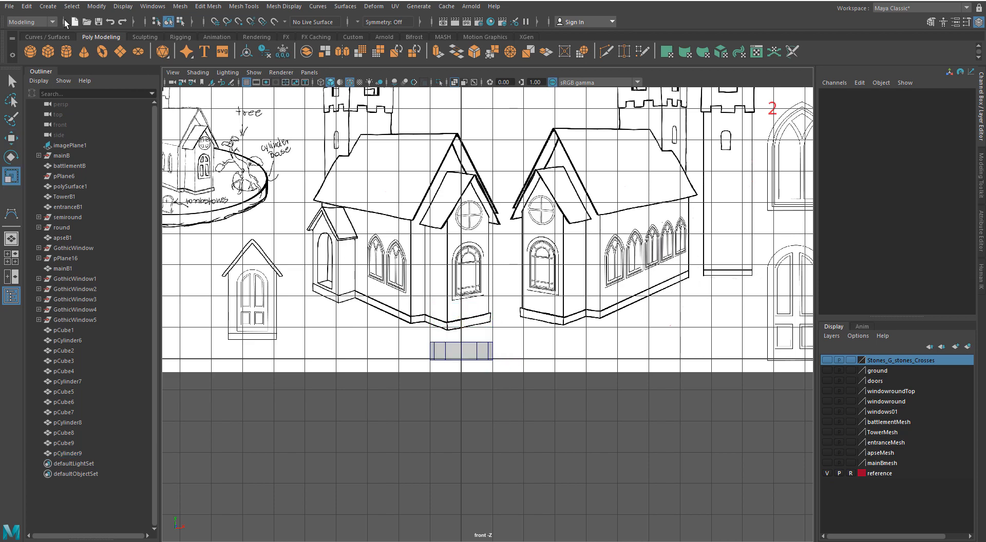
# Open the CV Curve Tool options under Create > Curve Tools.
pyautogui.click(48, 6)
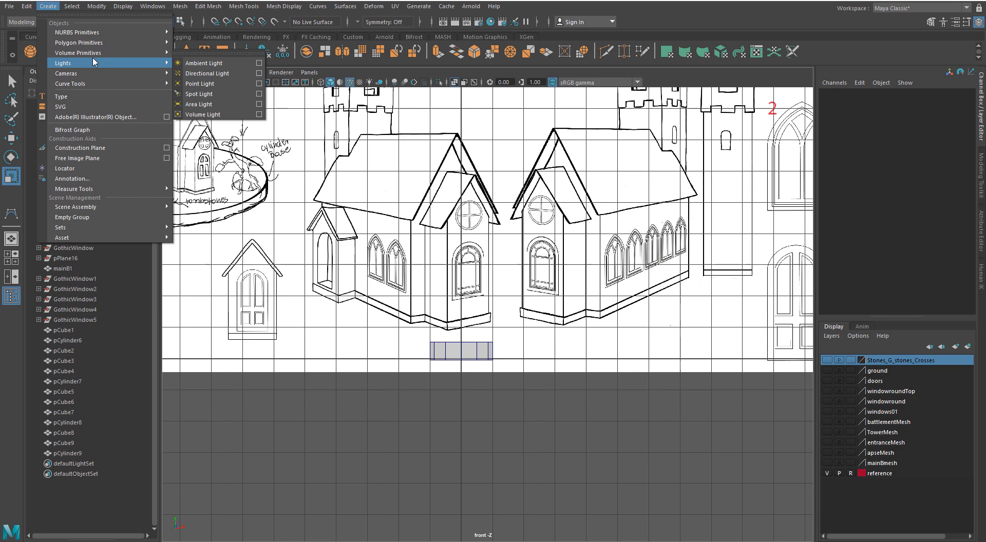
pyautogui.moveTo(69, 84)
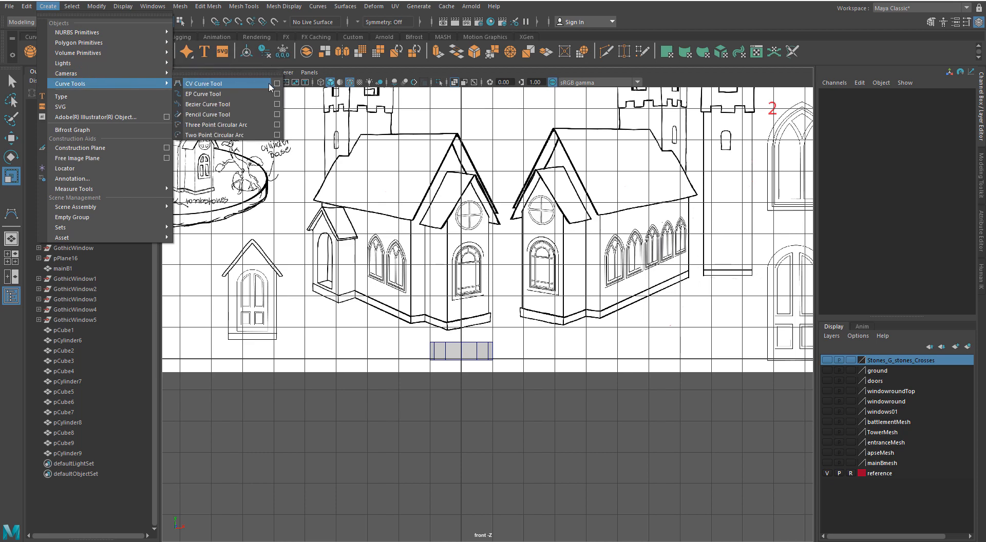
pyautogui.click(203, 83)
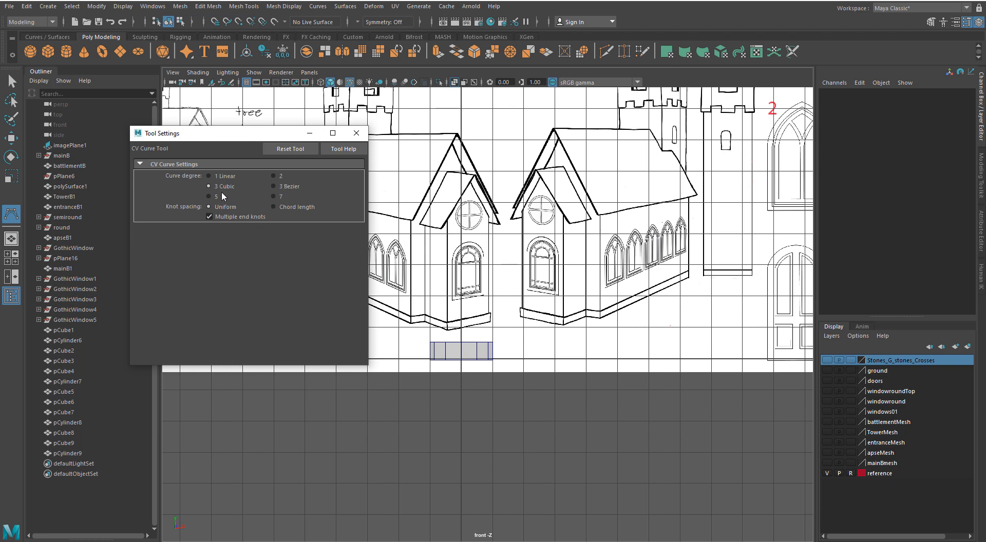
pyautogui.moveTo(437, 317)
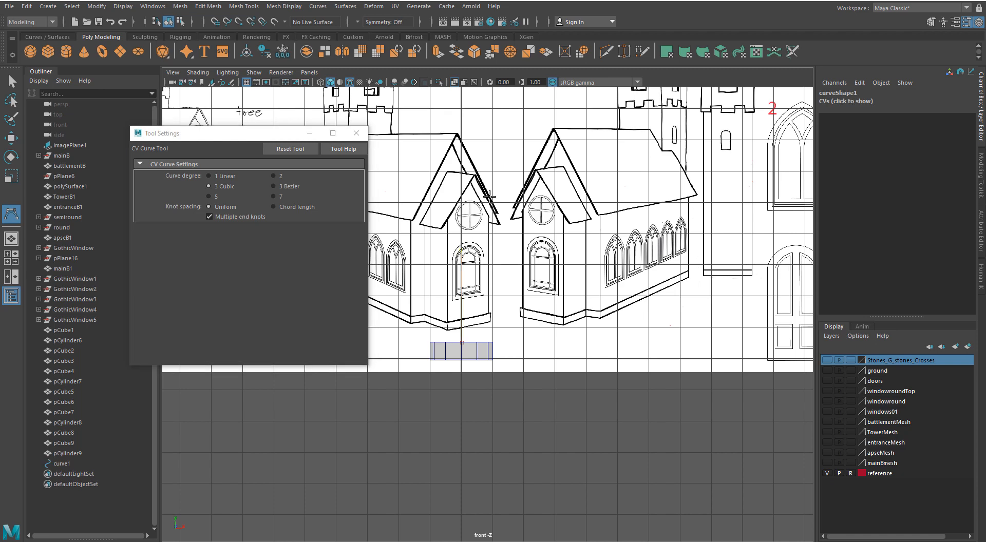
# Place trunk control points along the sketch in the front view to form curve1.
pyautogui.click(481, 112)
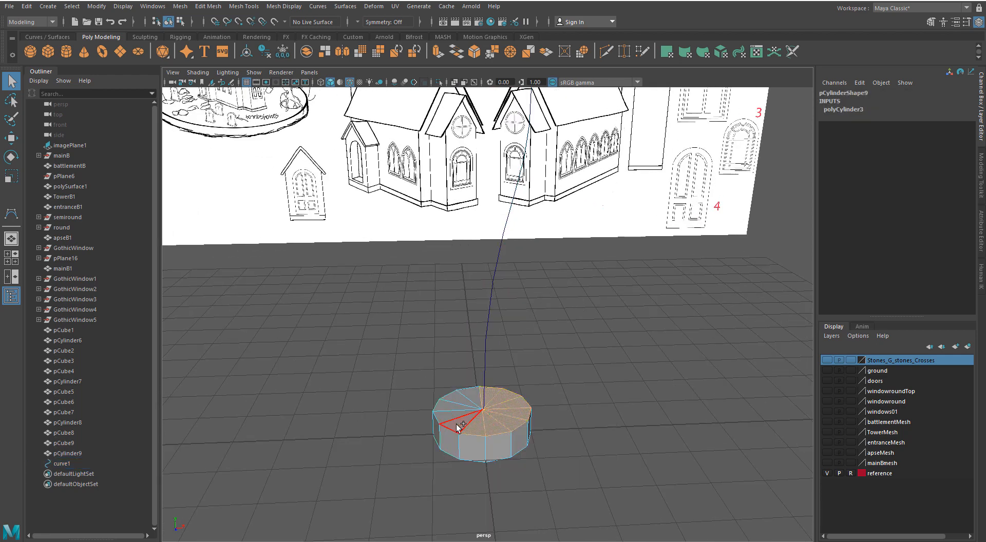
# Select the base cylinder's top faces to extrude along curve1.
pyautogui.click(61, 464)
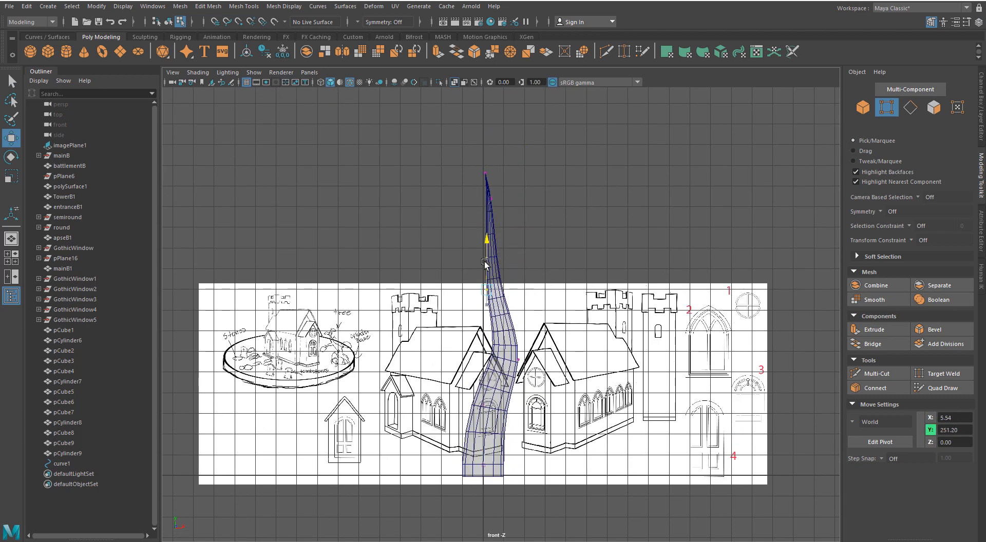
pyautogui.moveTo(484, 261); pyautogui.dragTo(475, 369)
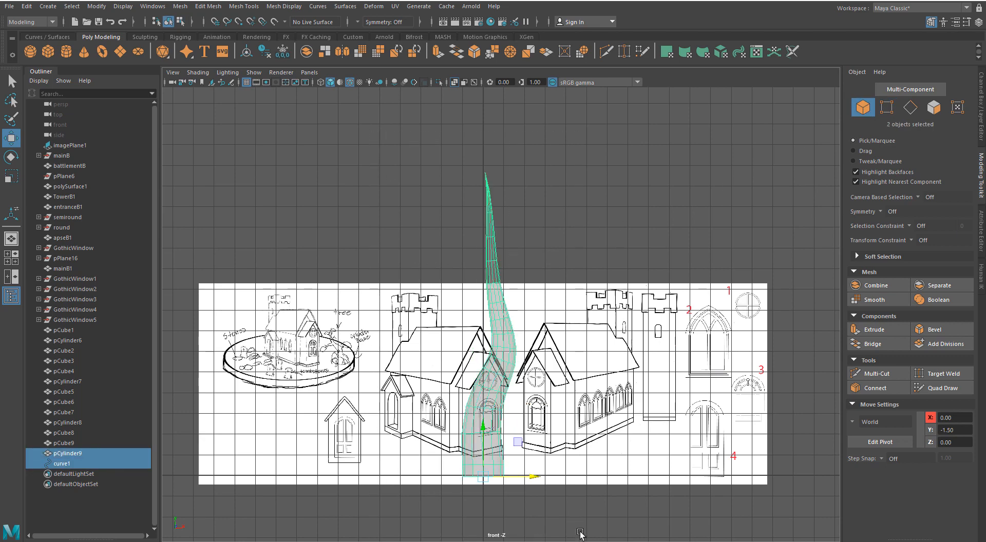
pyautogui.click(26, 6)
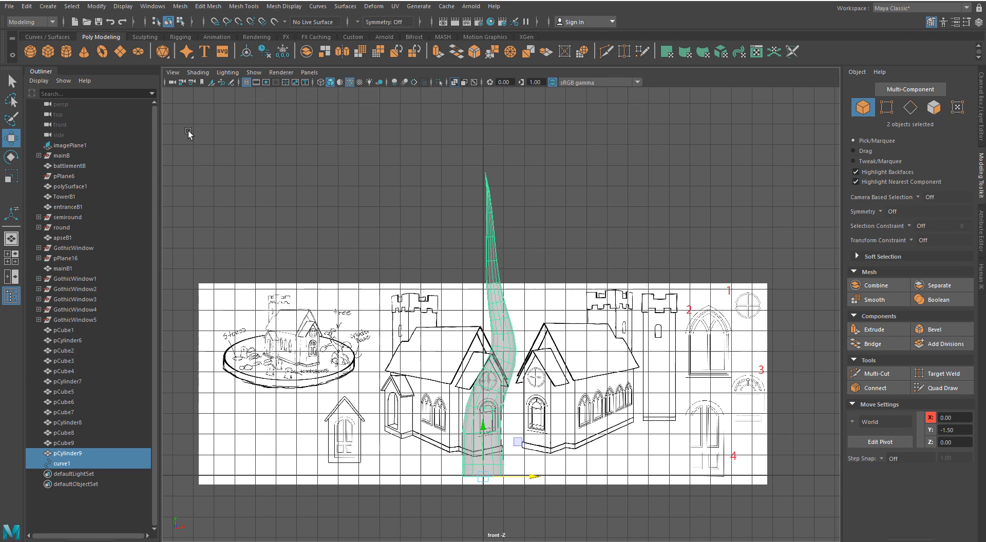
pyautogui.click(61, 463)
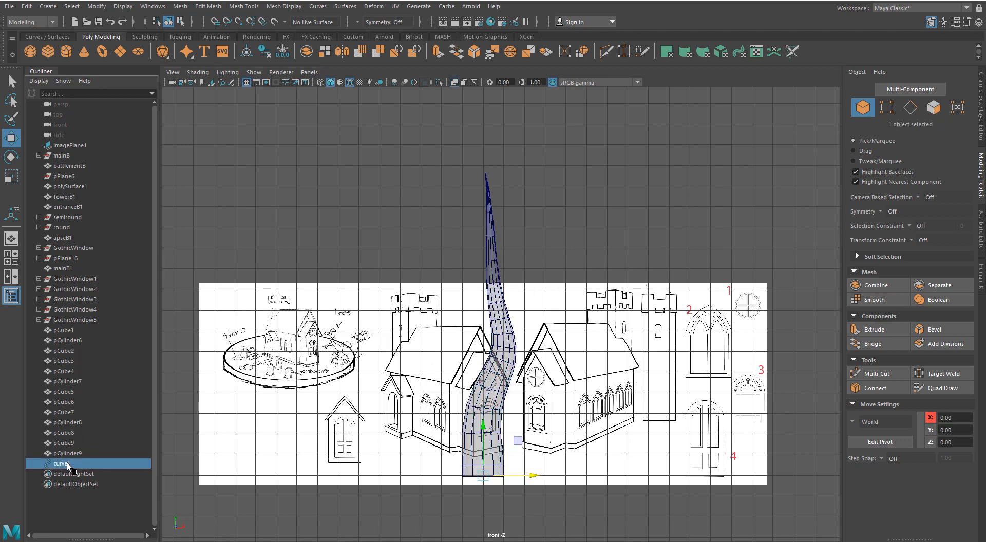
pyautogui.click(74, 464)
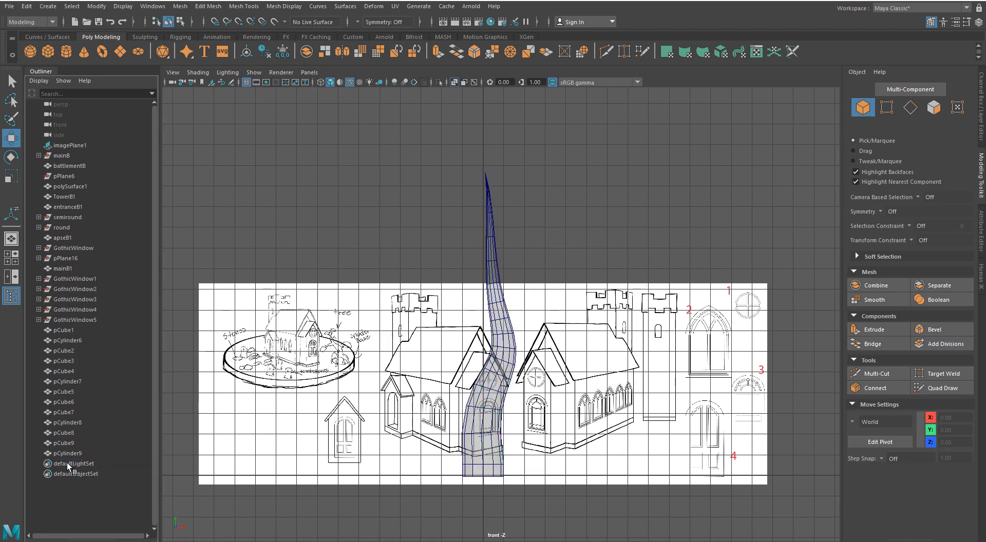
pyautogui.click(70, 453)
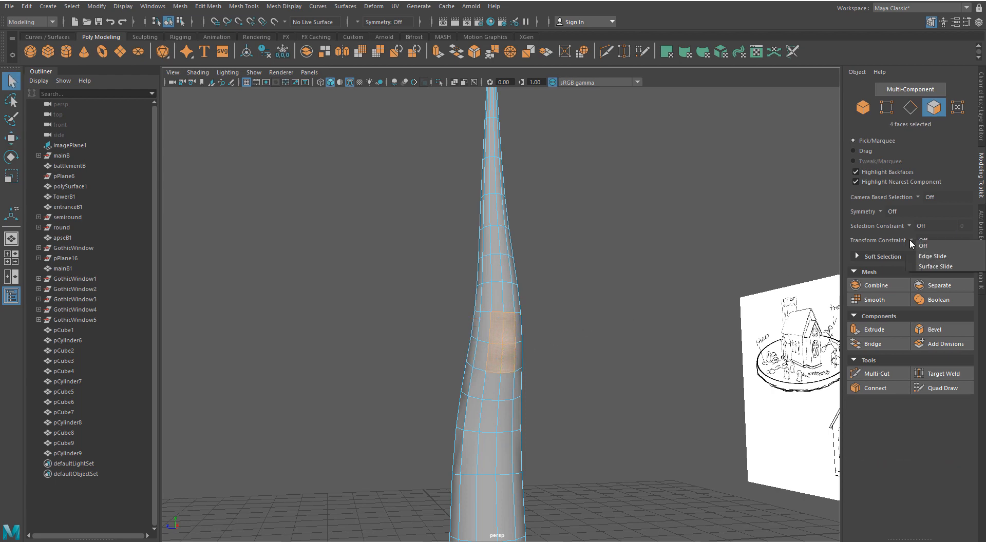
# Turn on Surface Slide and shape four side faces into a rounded patch.
pyautogui.click(926, 240)
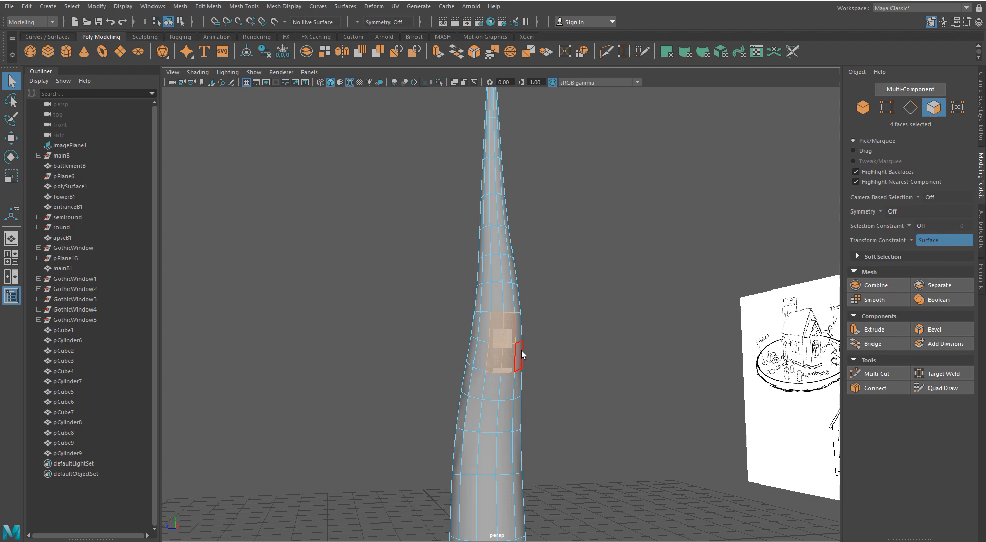
pyautogui.click(875, 329)
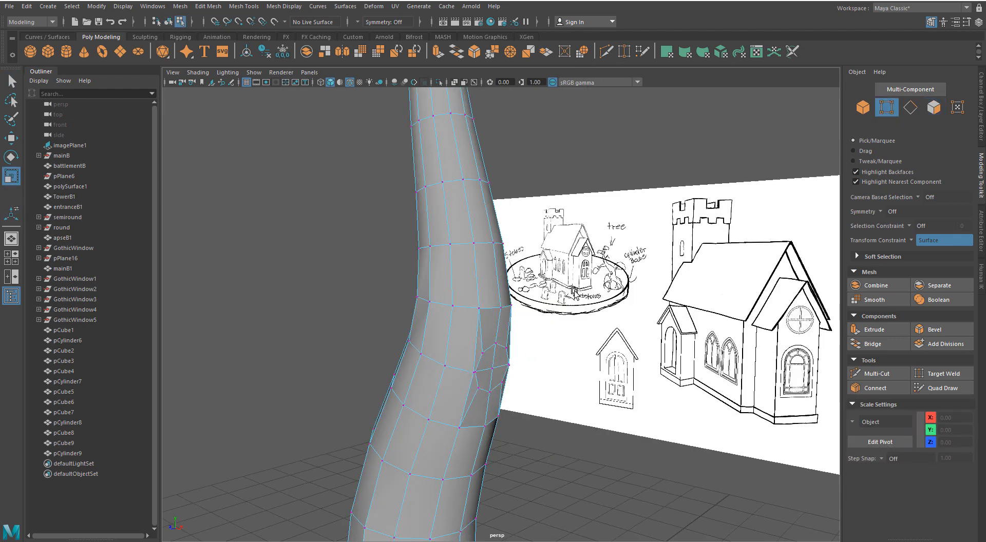
pyautogui.click(504, 357)
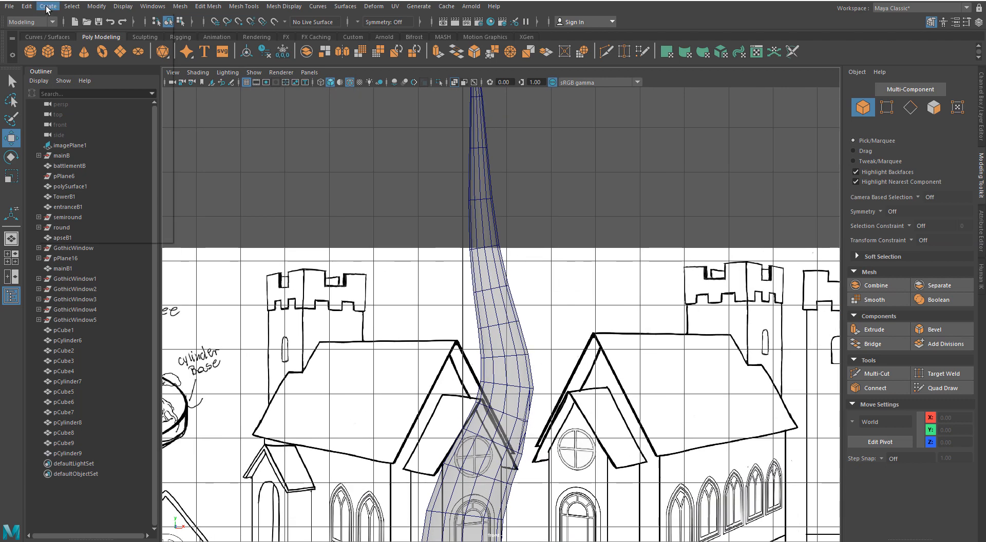
# Draw a CV curve from the trunk's side patch outward for the branch.
pyautogui.click(47, 5)
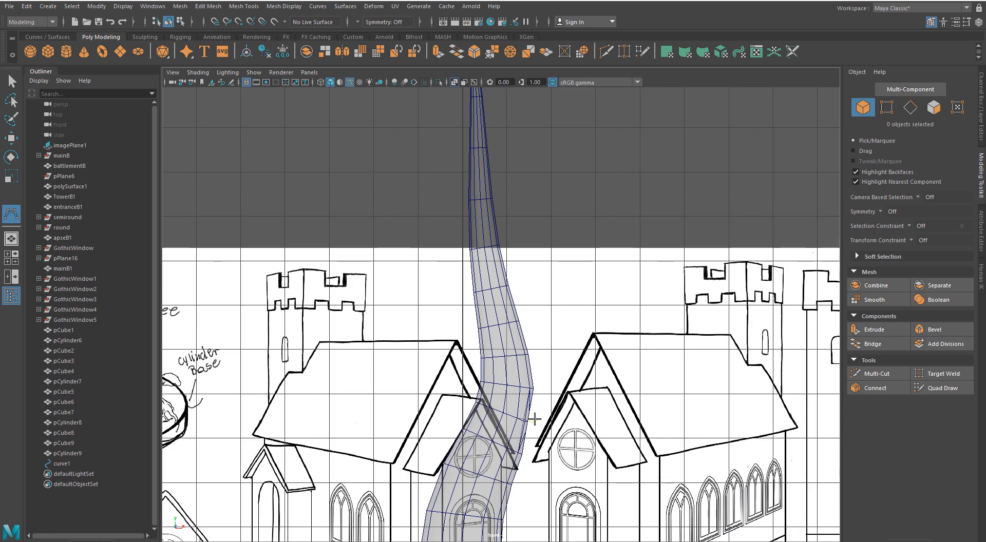
pyautogui.moveTo(532, 420); pyautogui.dragTo(733, 276)
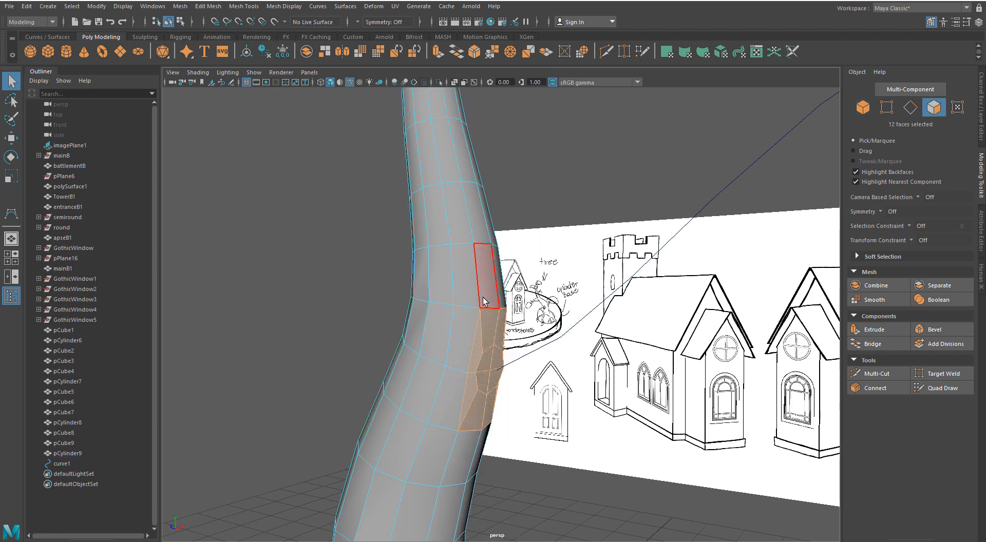
# Extrude the rounded patch along the branch curve, adjusting divisions and taper.
pyautogui.click(487, 381)
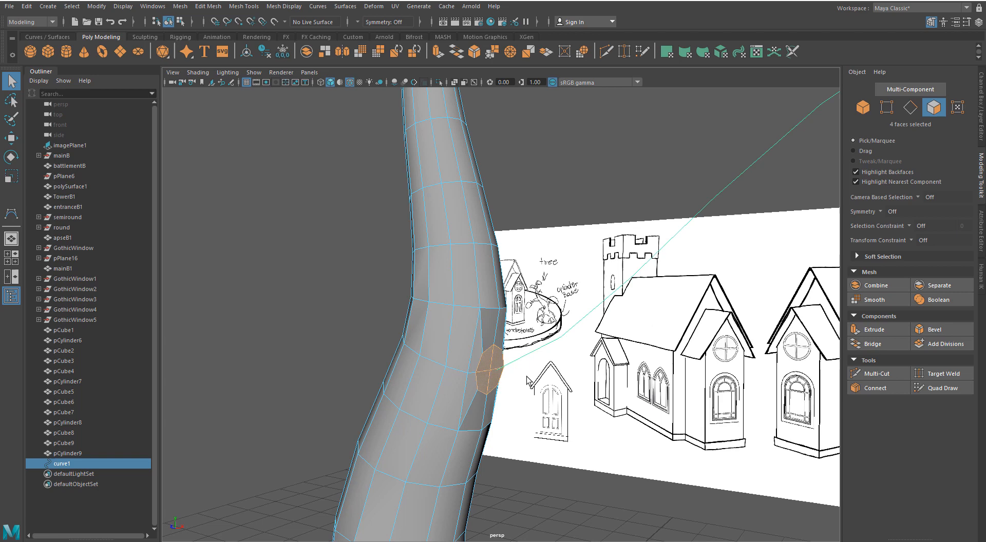
pyautogui.click(873, 329)
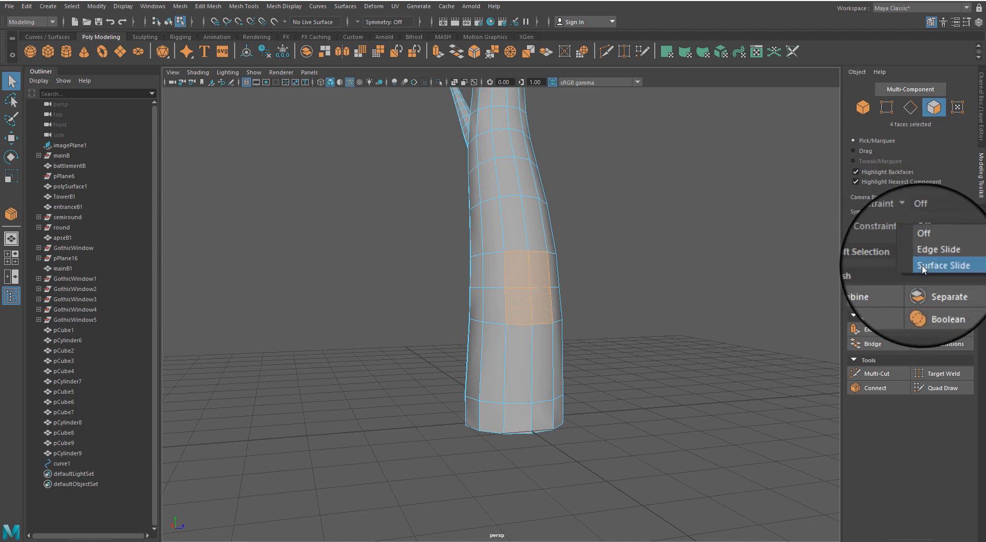
# With Surface Slide on, scale four lower faces and tweak vertices into a circle.
pyautogui.click(944, 265)
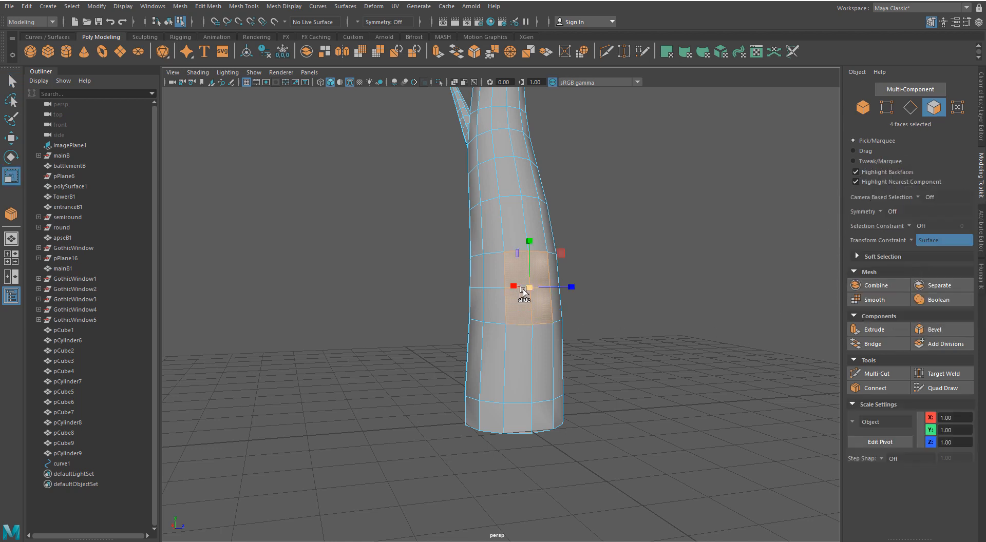
pyautogui.moveTo(527, 289); pyautogui.dragTo(521, 308)
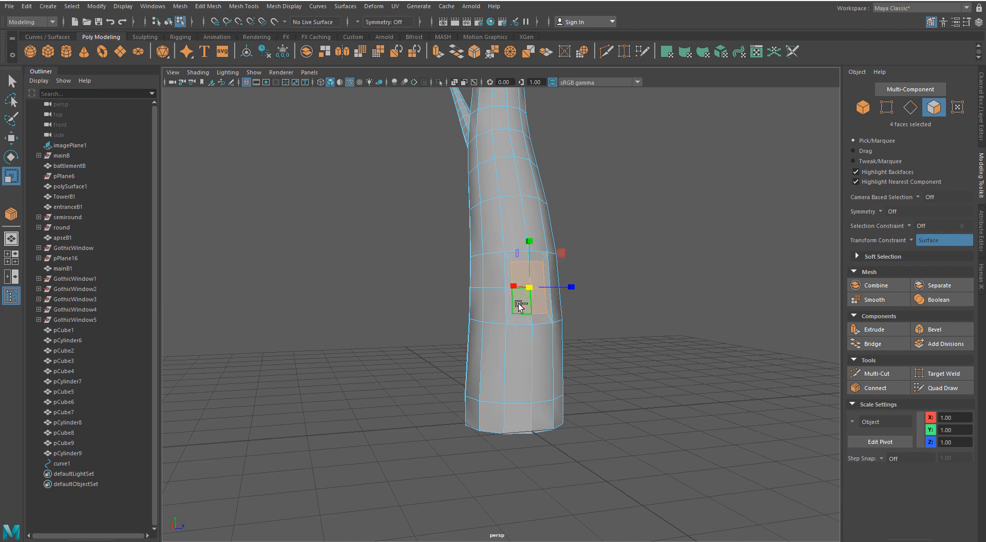
pyautogui.click(582, 52)
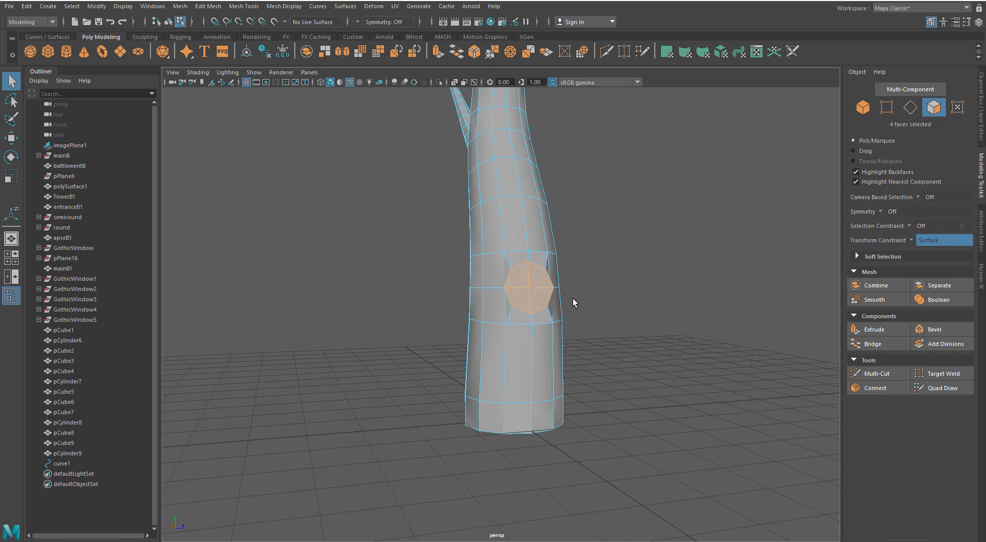
pyautogui.press('r')
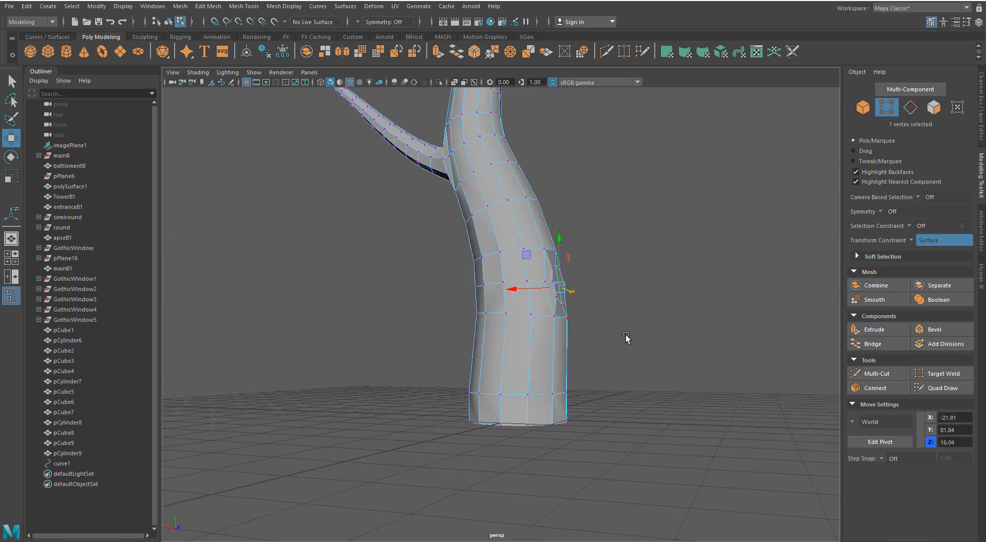
pyautogui.click(934, 107)
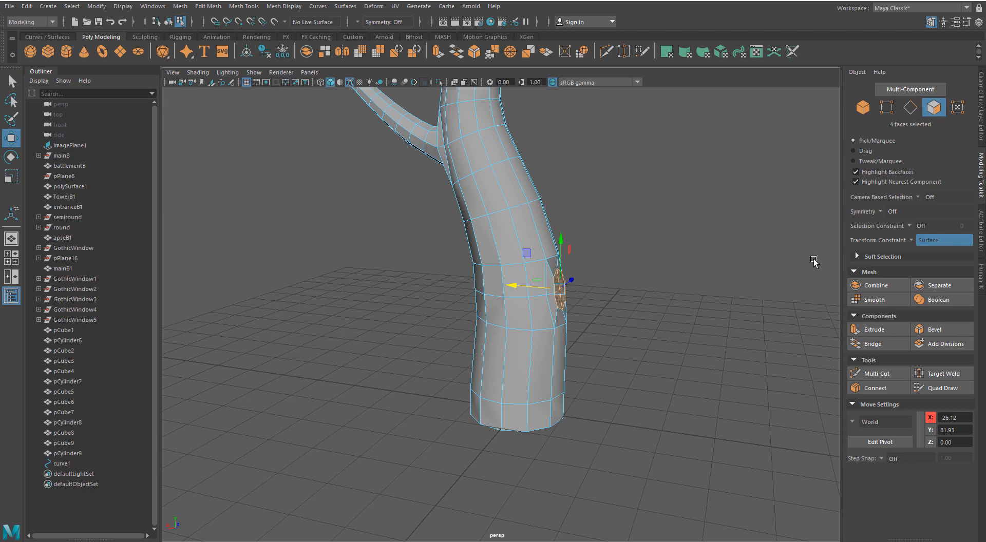
pyautogui.click(944, 240)
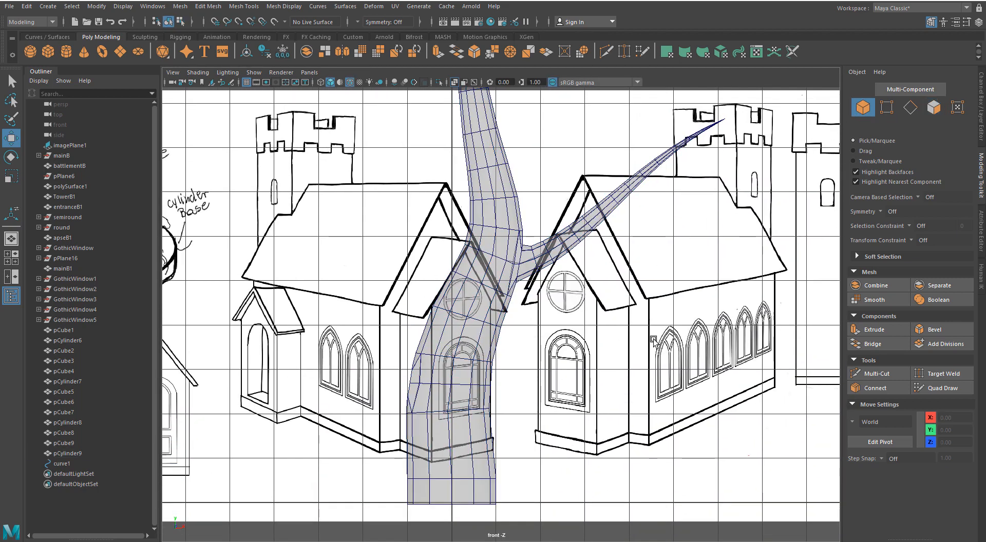
# Draw curve2, then extrude the lower face patch along it with taper.
pyautogui.click(47, 5)
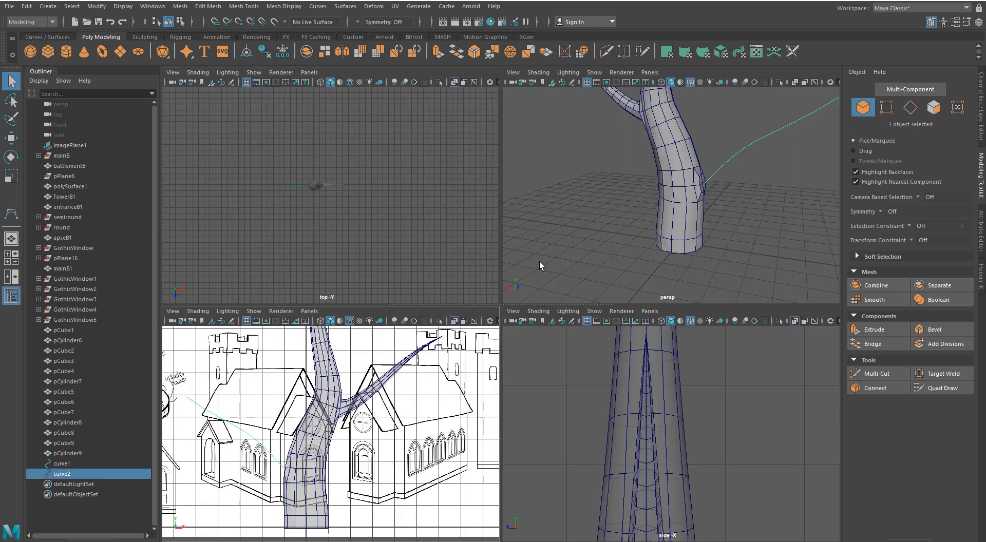
pyautogui.rightClick(472, 264)
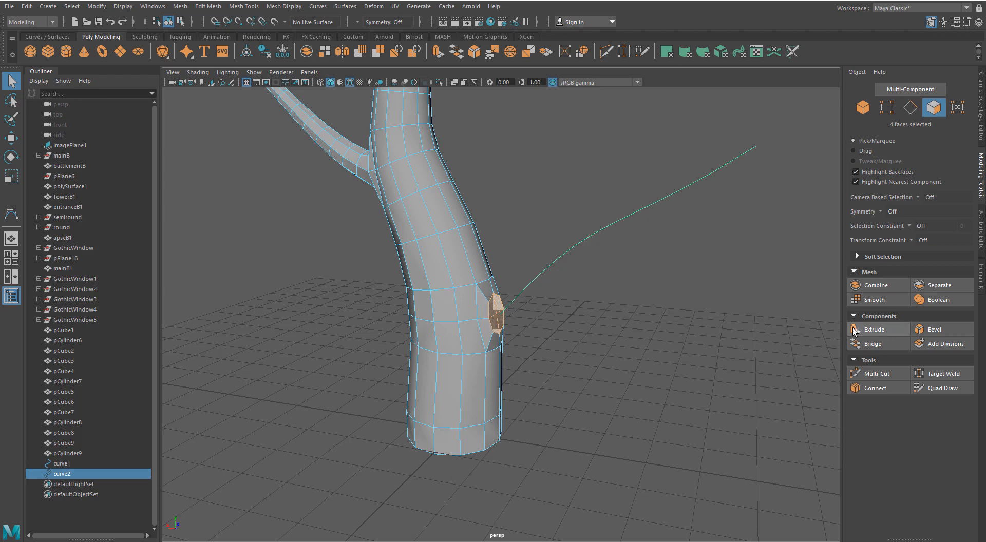
pyautogui.click(873, 330)
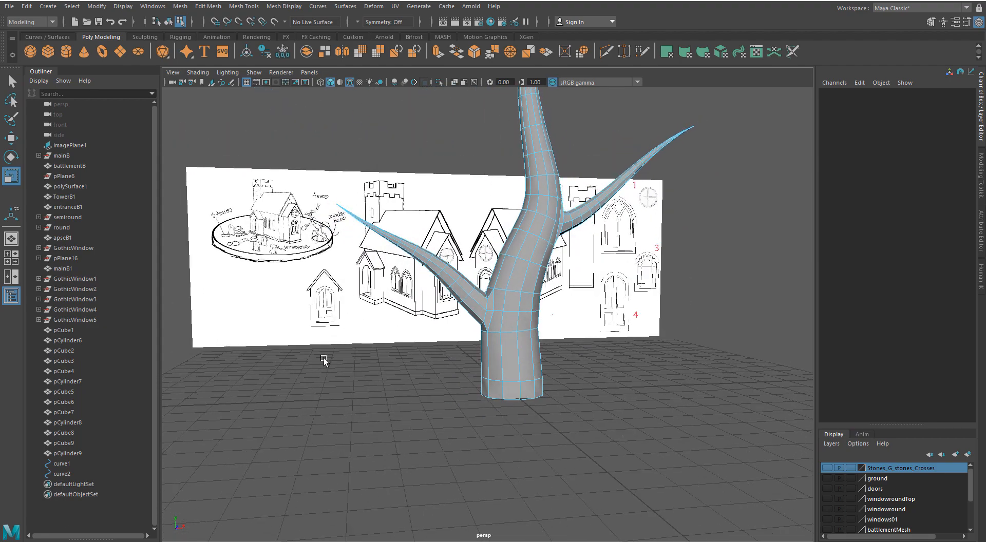
# Return to Object Mode and delete guide curves curve1 through curve7.
pyautogui.rightClick(503, 249)
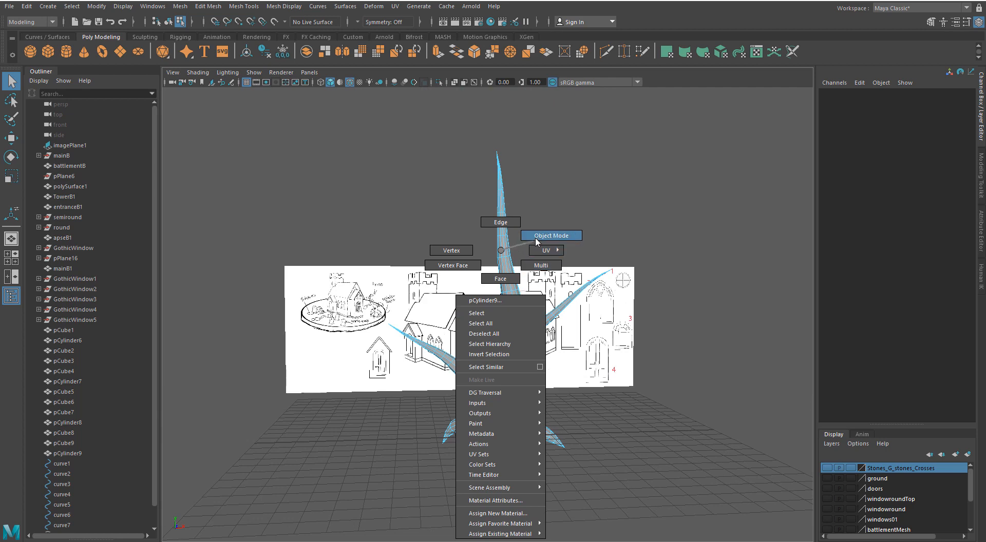
pyautogui.click(550, 235)
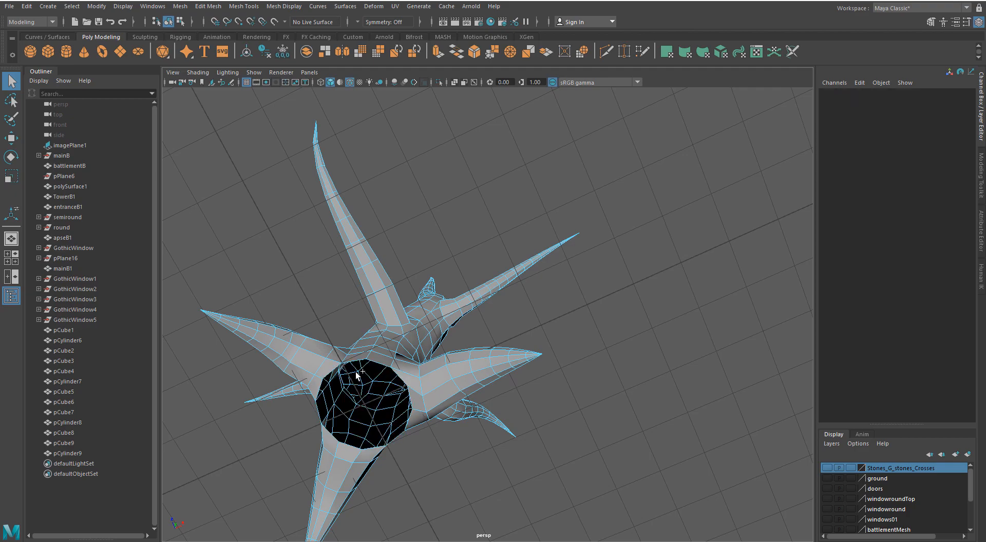
# Move and scale pCylinder9 onto the base, then switch to face mode.
pyautogui.rightClick(357, 376)
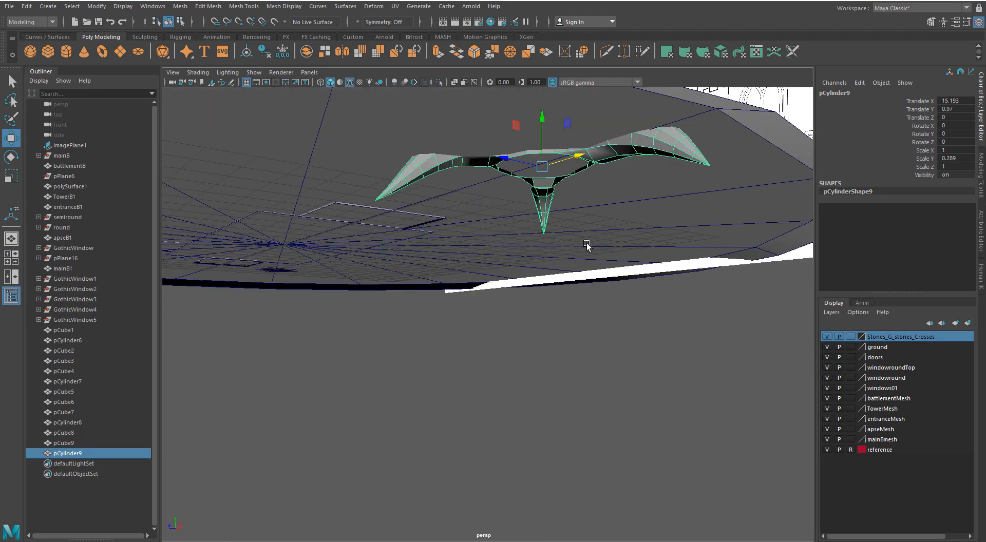
pyautogui.rightClick(588, 246)
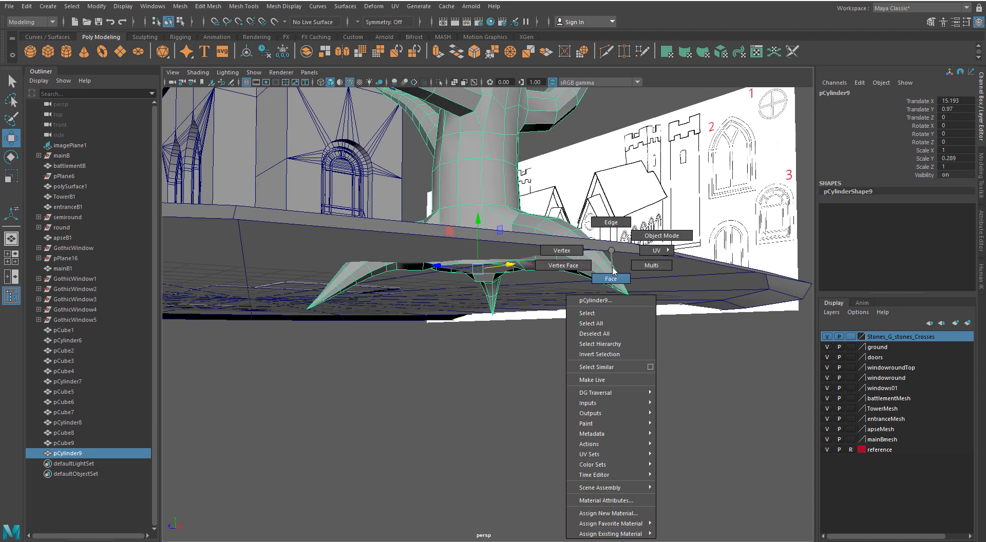